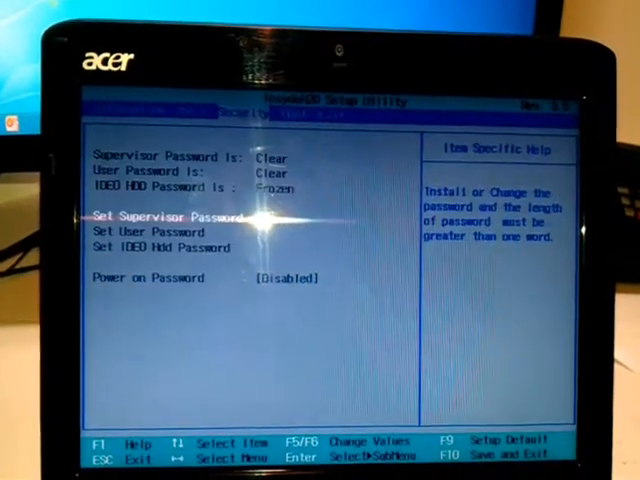
# Move to the Boot tab and review the priority order with the hard disk and Kingston USB.
pyautogui.press('right')
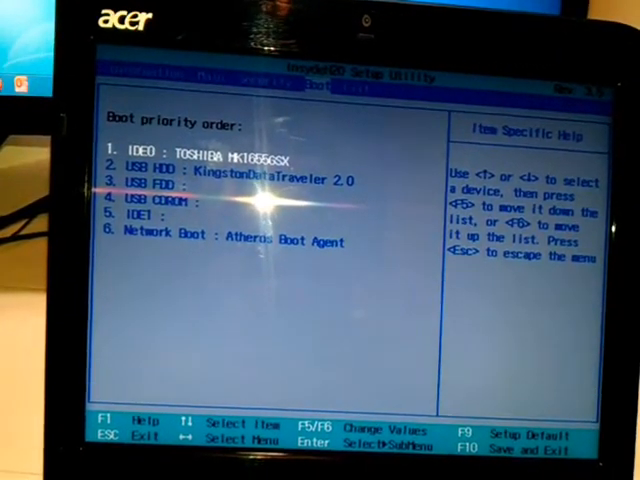
pyautogui.press('down')
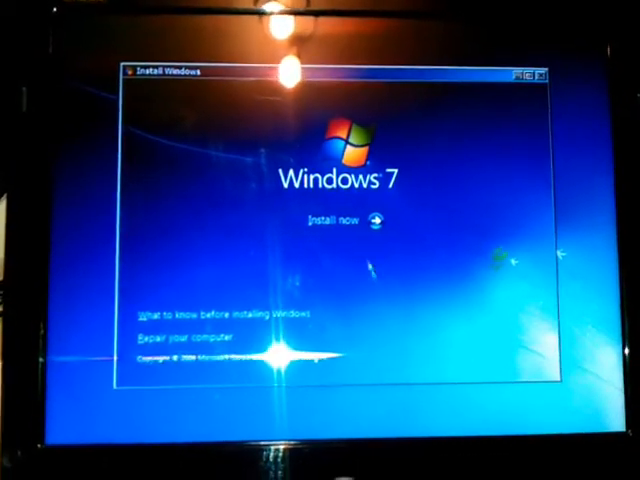
# Start the Windows 7 installation with Install now.
pyautogui.click(336, 218)
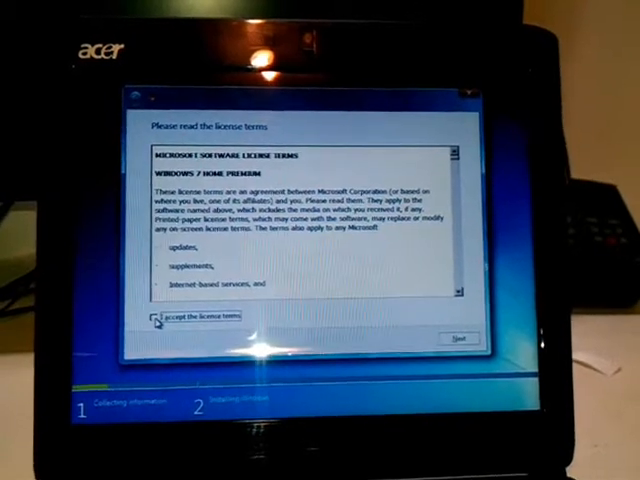
# Accept the Windows 7 Home Premium license terms and continue.
pyautogui.click(152, 316)
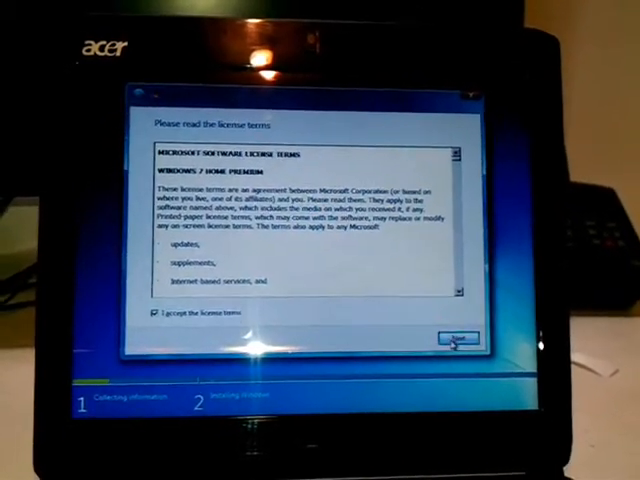
pyautogui.click(452, 340)
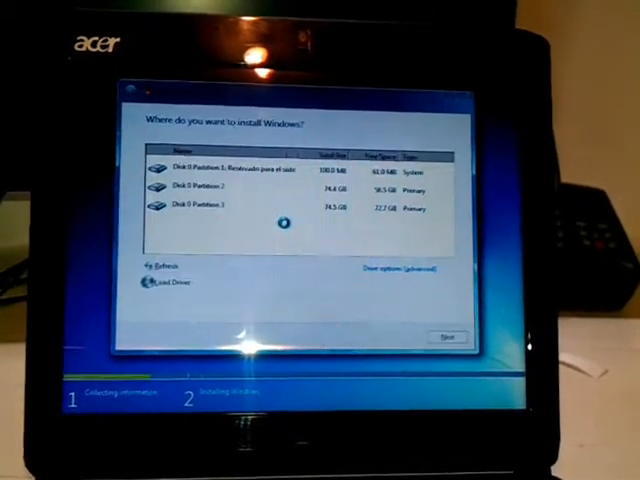
# Format Disk 0 Partition 2 via Drive options, confirming the data-loss warning.
pyautogui.click(280, 178)
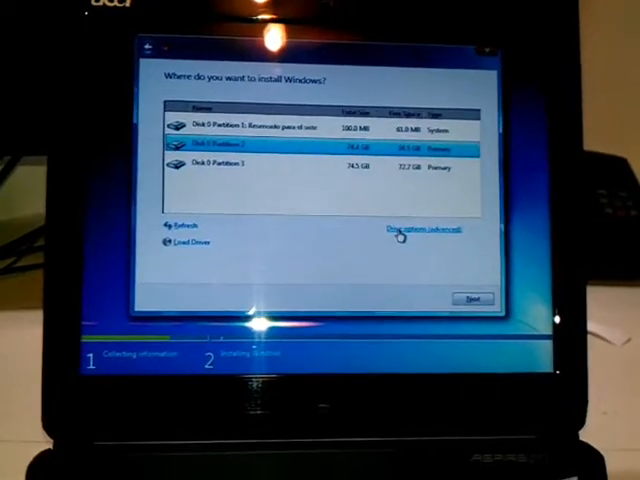
pyautogui.click(412, 232)
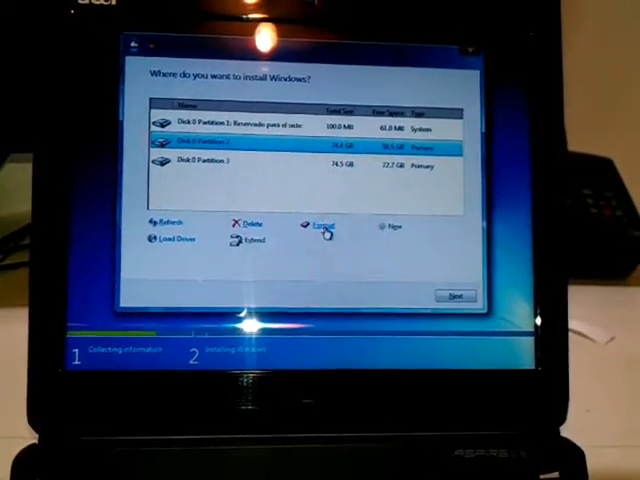
pyautogui.click(322, 224)
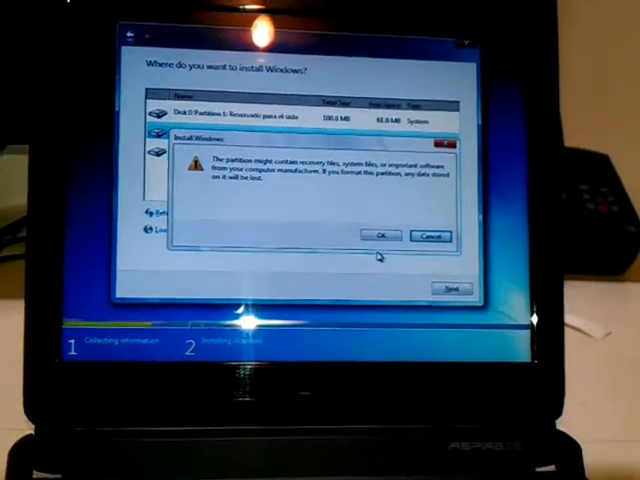
pyautogui.click(380, 236)
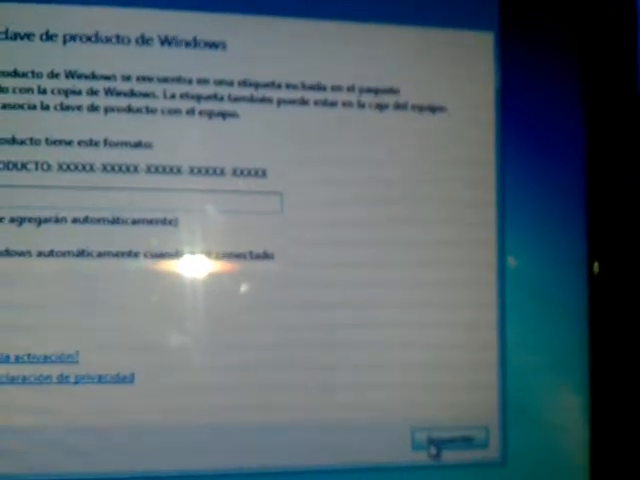
# Continue past the product key page with the field left empty.
pyautogui.click(456, 442)
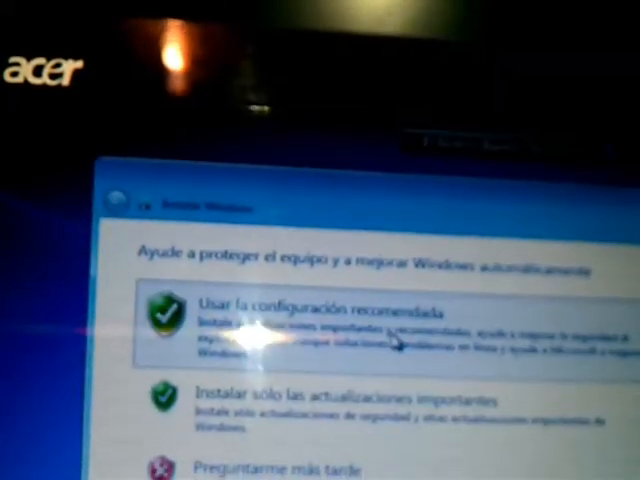
# Use the recommended protection settings and keep the Brussels/Copenhagen/Madrid/Paris time zone.
pyautogui.click(322, 312)
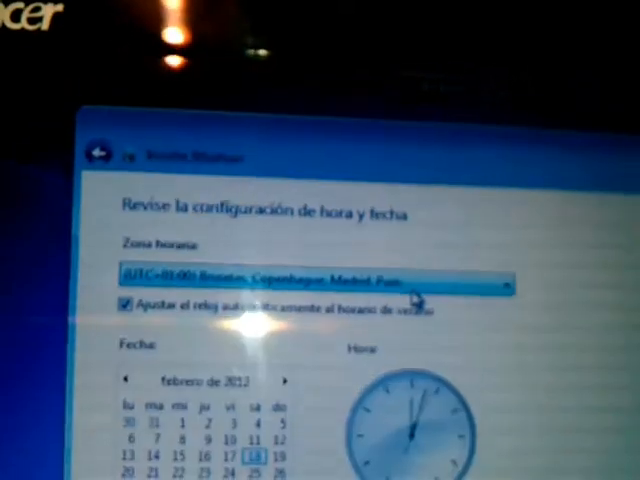
pyautogui.click(500, 284)
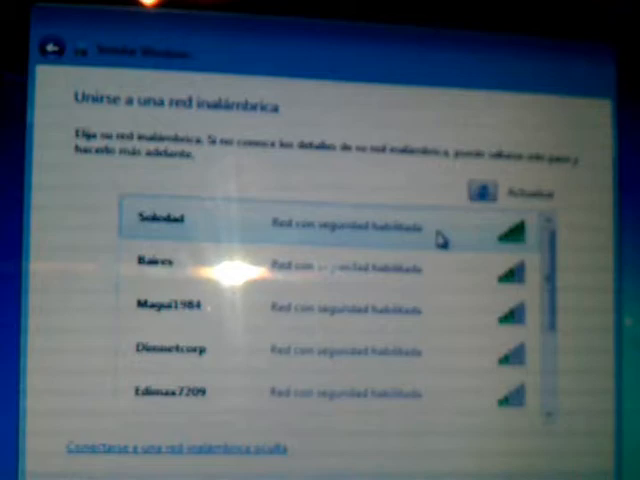
# Select the top secured wireless network, Soledad, revealing its security key field.
pyautogui.click(164, 220)
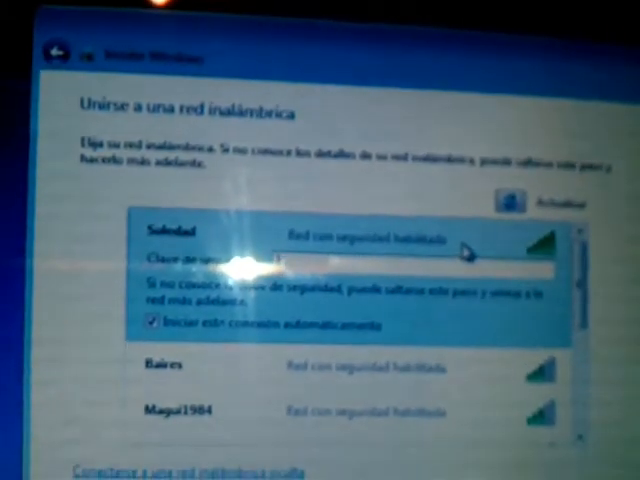